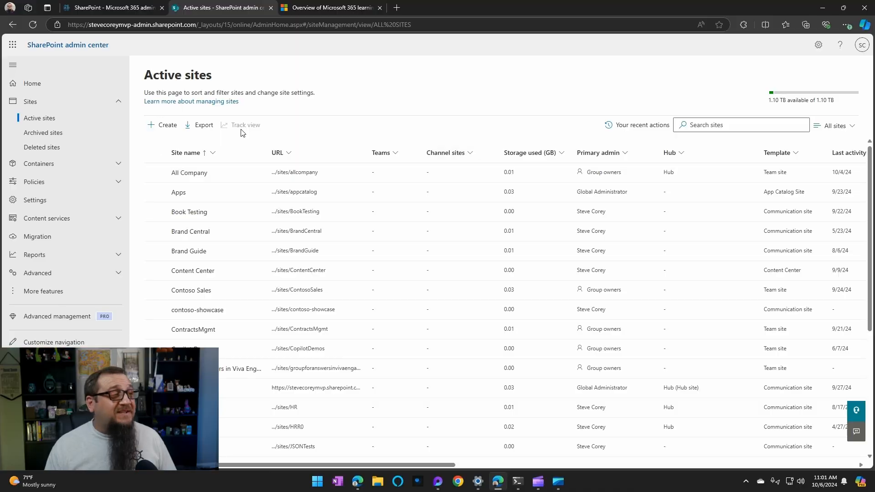
Start a new site from the Standard communication template
left_click(166, 125)
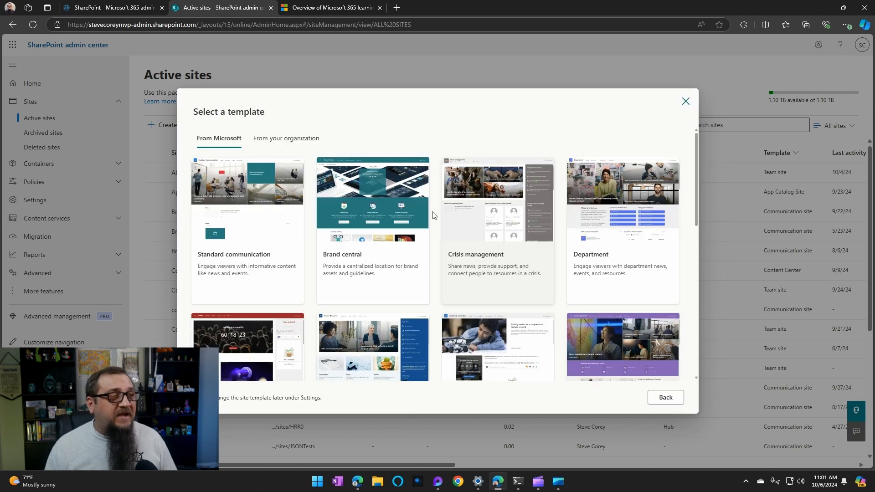
left_click(246, 229)
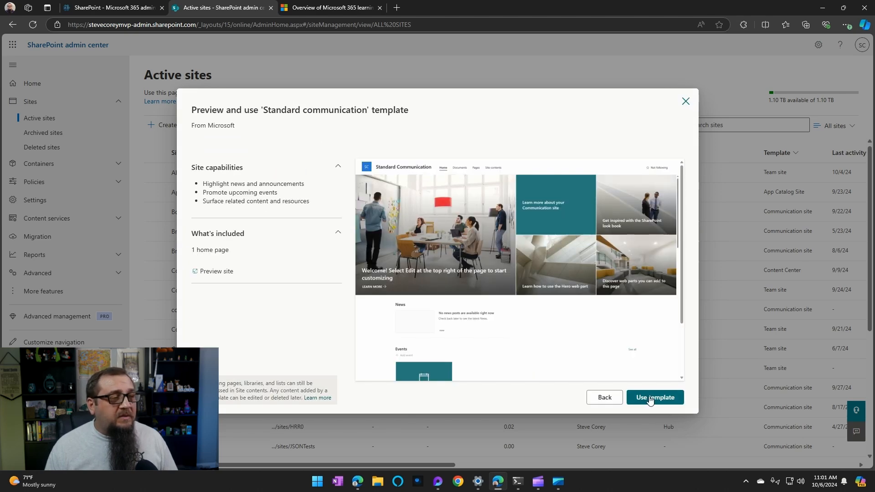
left_click(654, 398)
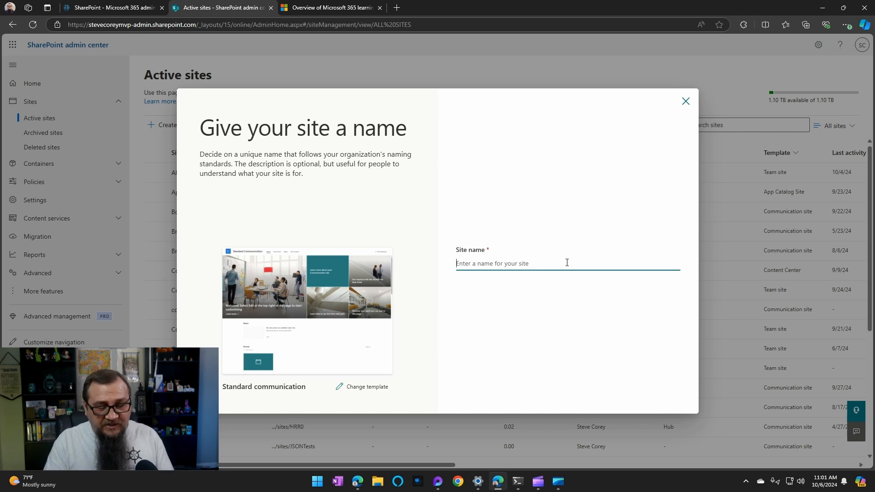
Name the site Training, assign its owner, and continue to language and options
type("Learning")
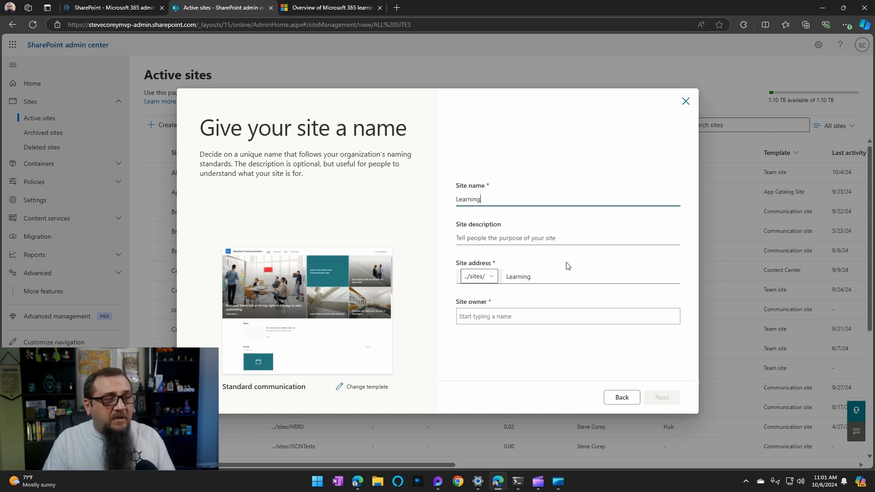
type("U")
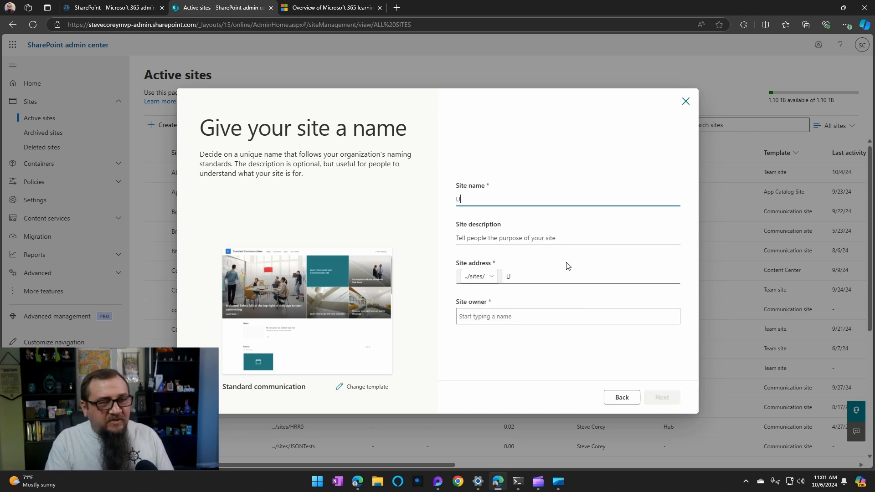
type("serTraining")
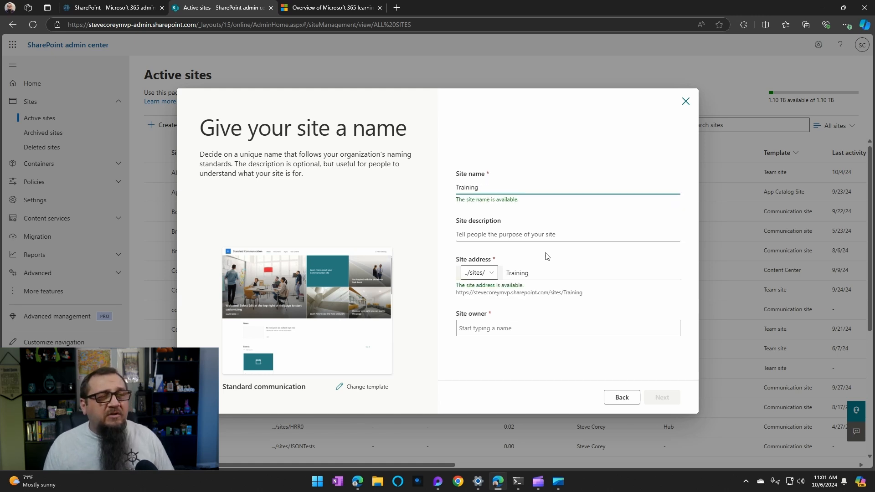
left_click(567, 328)
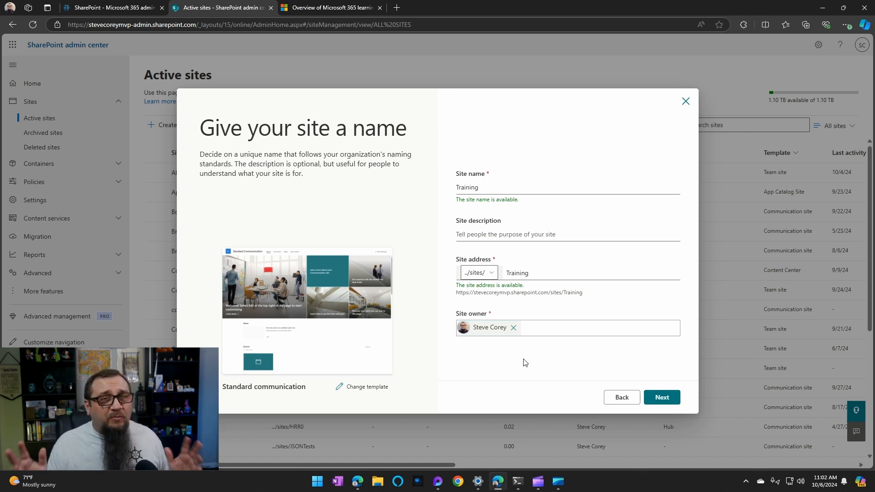
left_click(661, 398)
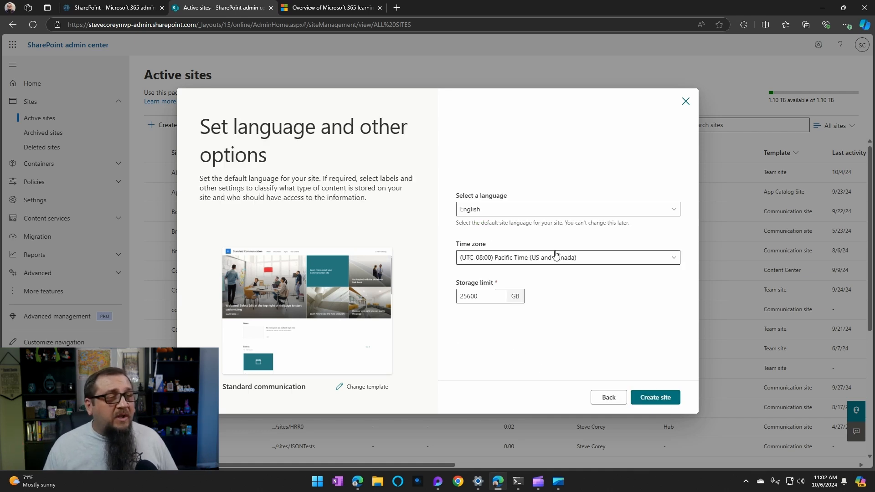
Set the time zone to (UTC-05:00) Eastern Time and create the Training site
left_click(567, 257)
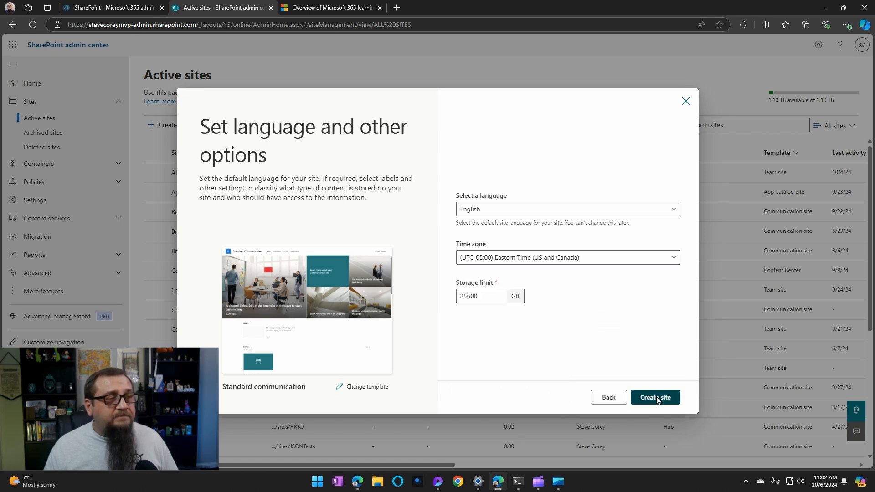
left_click(655, 396)
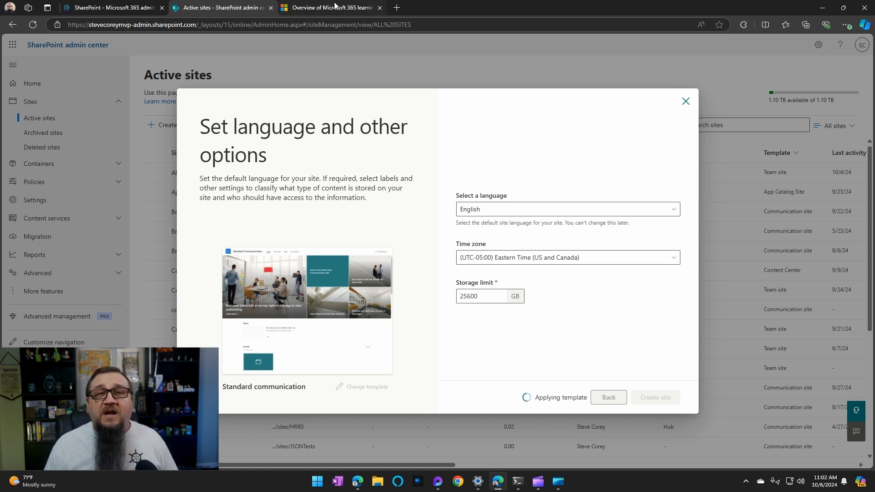
Follow the Provision learning pathways article to the PnP site template instructions
left_click(329, 7)
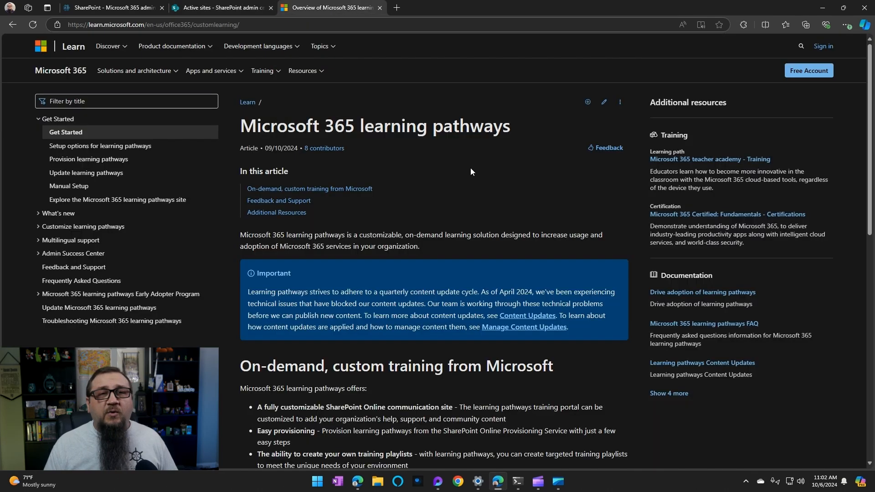
mouse_move(379, 181)
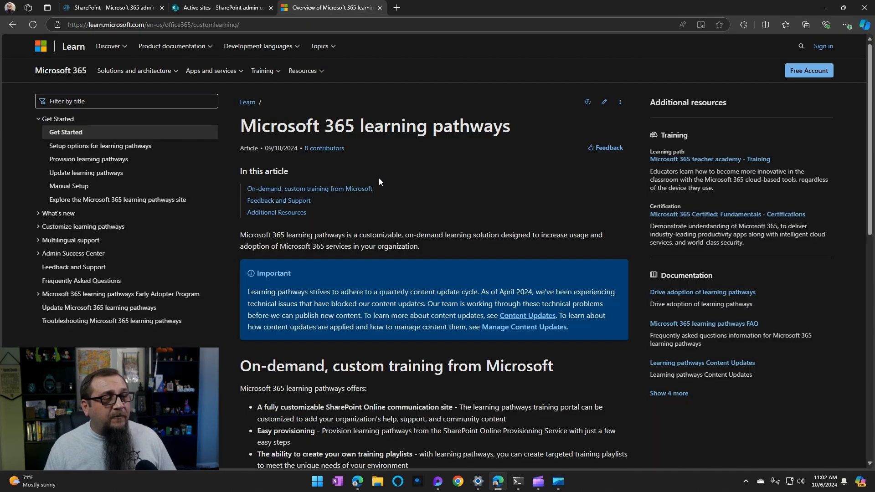
mouse_move(89, 161)
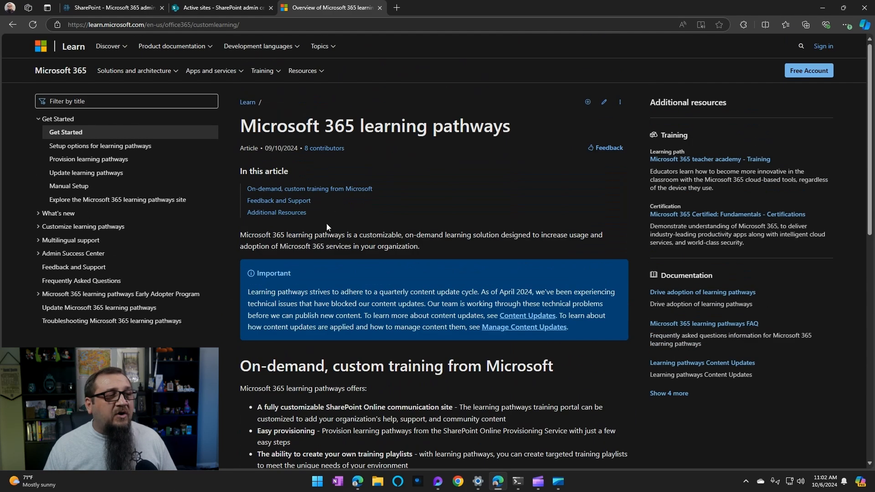
mouse_move(88, 162)
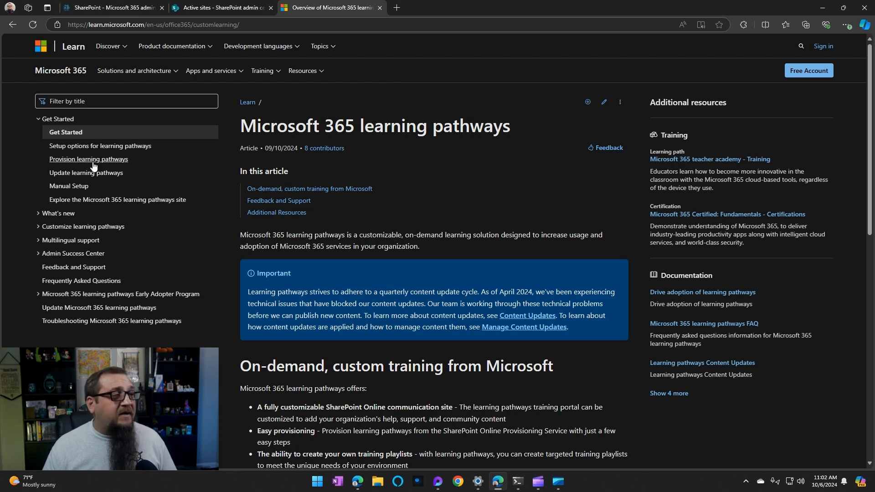
left_click(88, 159)
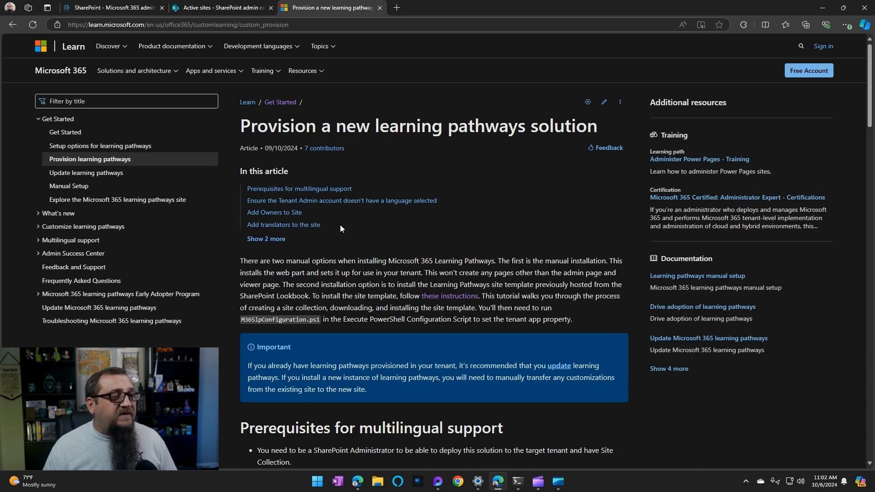
mouse_move(448, 296)
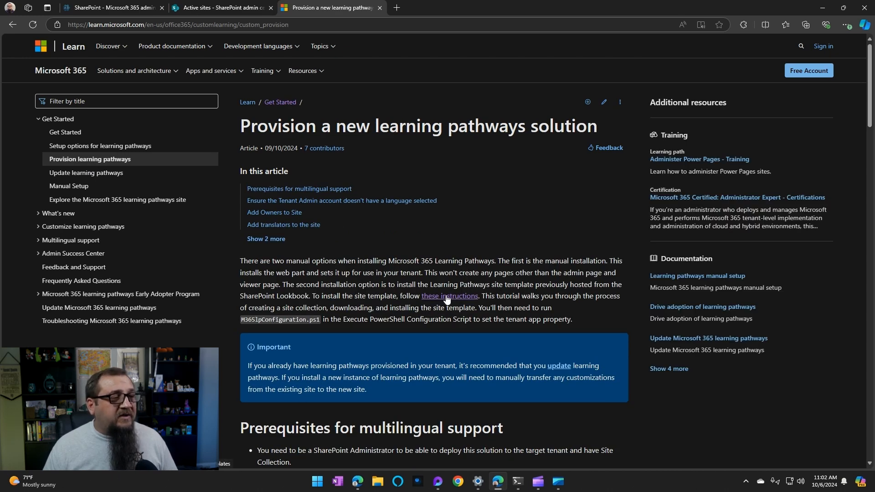
left_click(448, 297)
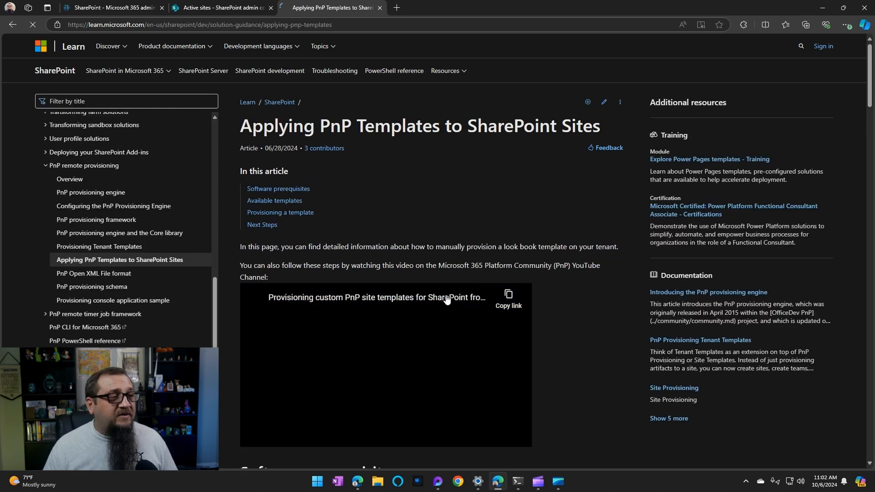
Locate Microsoft 365 learning pathways in the templates table and open its template file
scroll("down", 3)
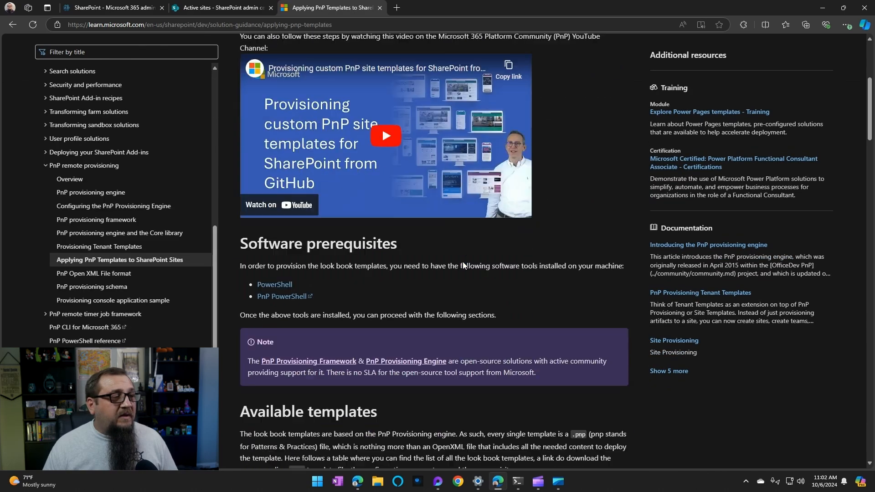
scroll("down", 3)
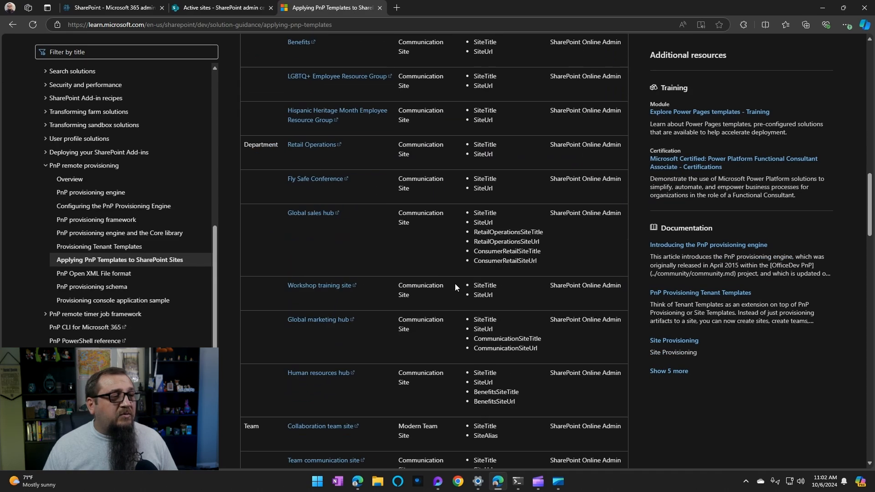
scroll("down", 3)
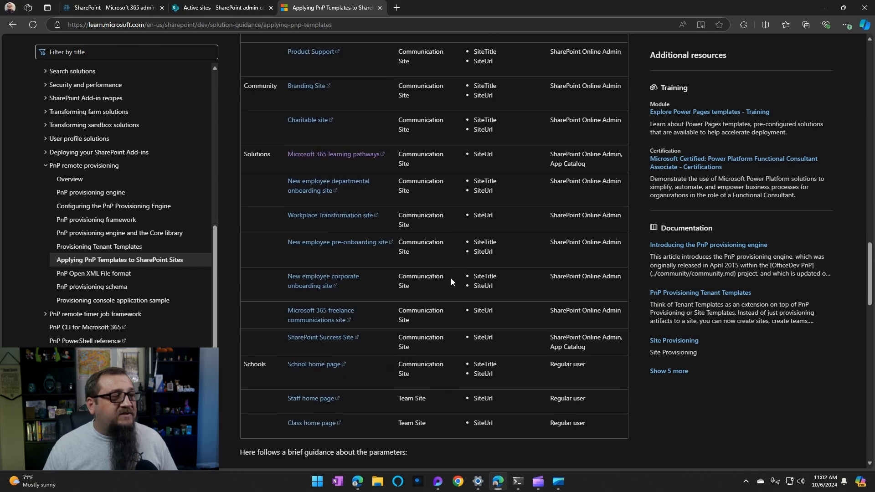
scroll("up", 3)
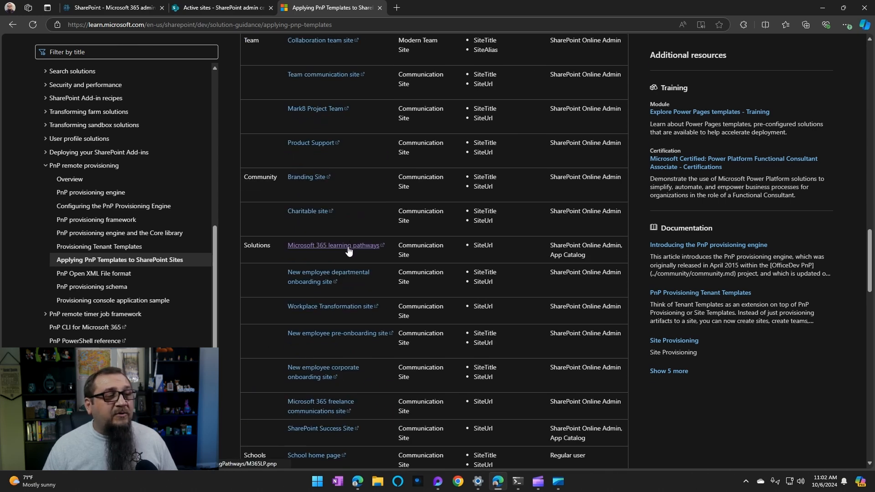
mouse_move(348, 249)
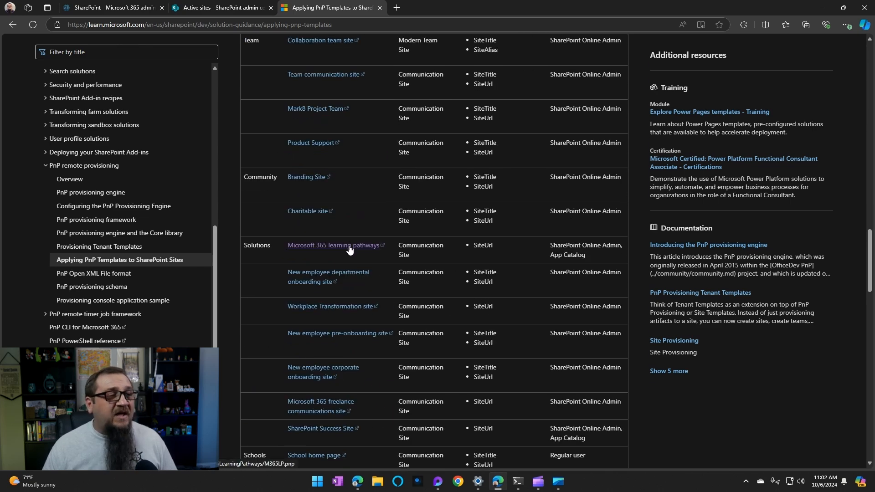
left_click(333, 246)
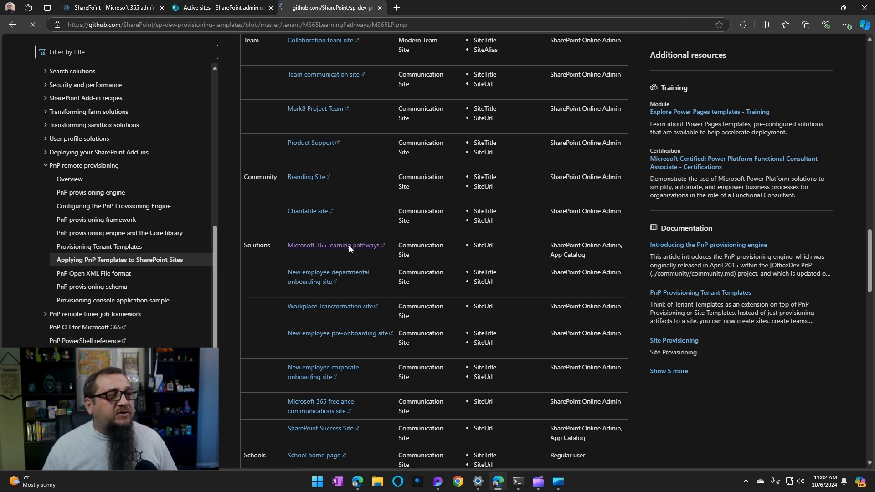
left_click(333, 245)
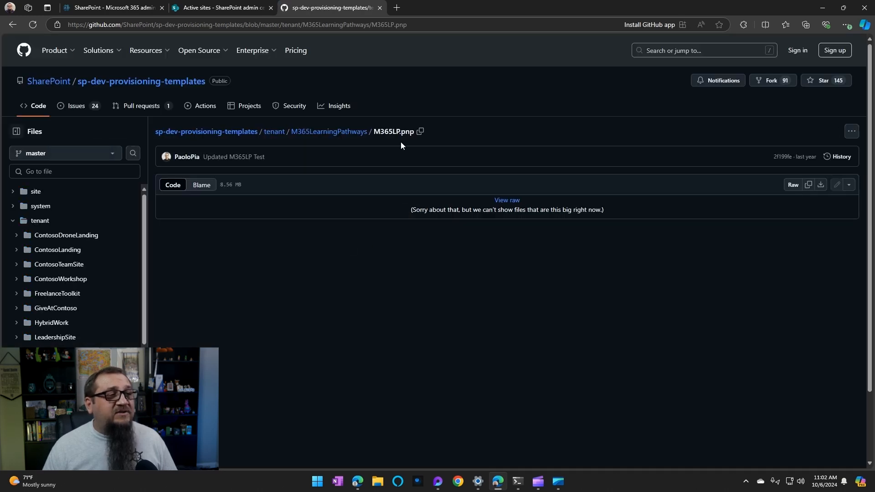
mouse_move(413, 155)
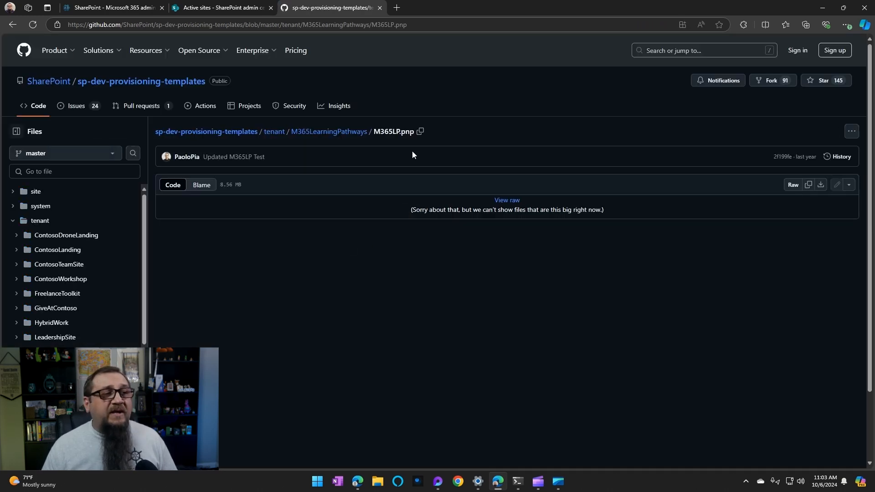
mouse_move(399, 151)
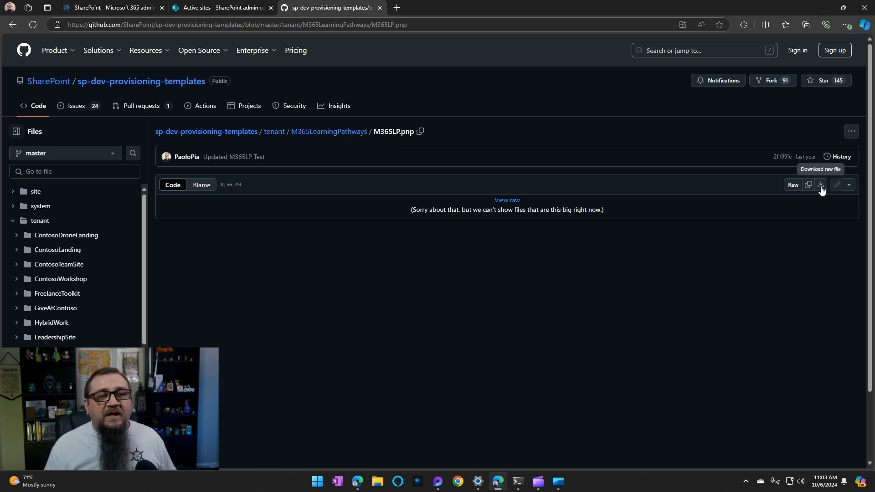
mouse_move(777, 264)
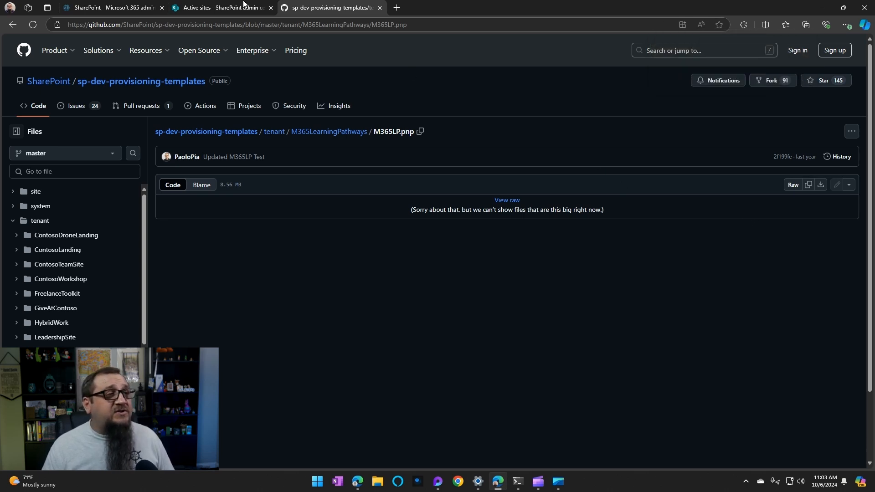
Open the Training site from Active sites and dismiss its Next steps panel
left_click(220, 7)
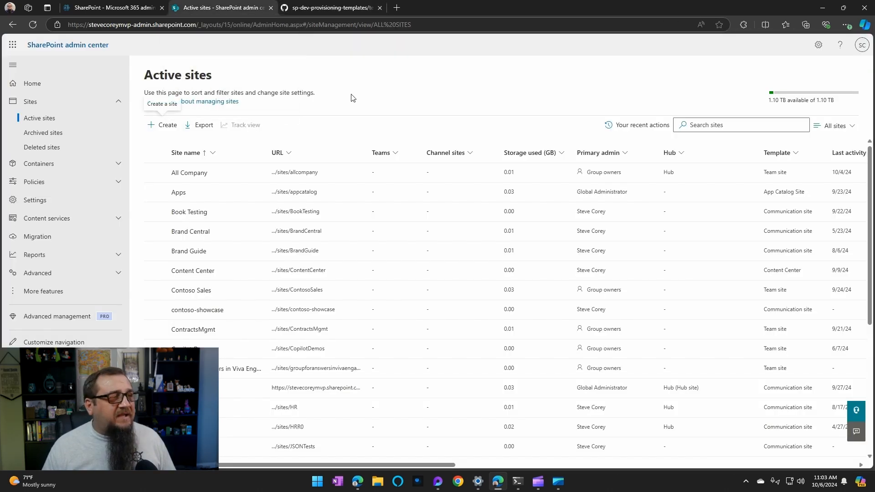
scroll("down", 3)
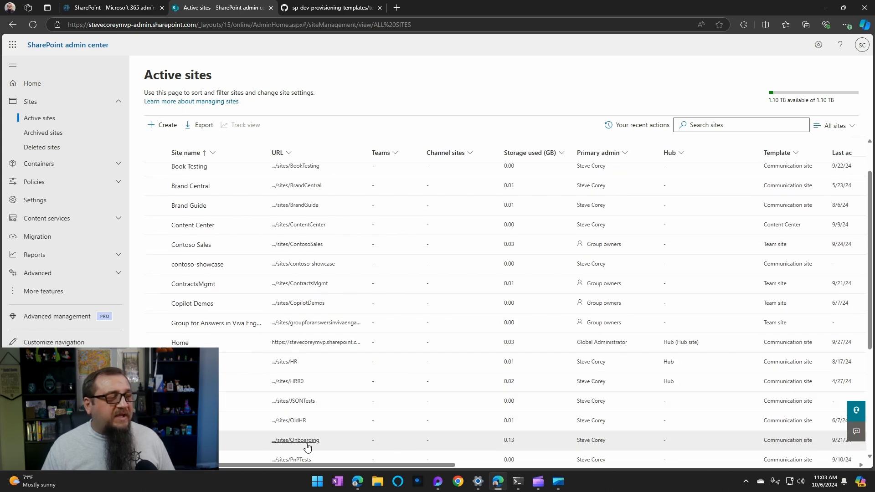
scroll("down", 3)
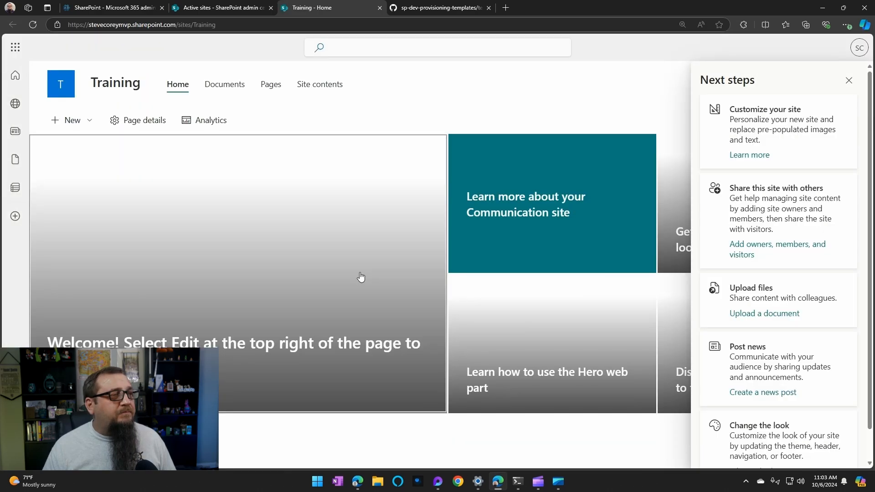
left_click(849, 79)
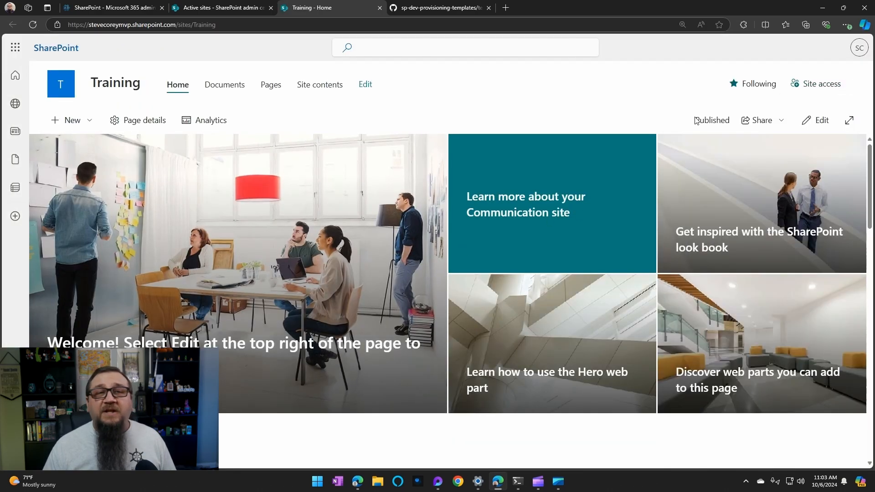
mouse_move(493, 67)
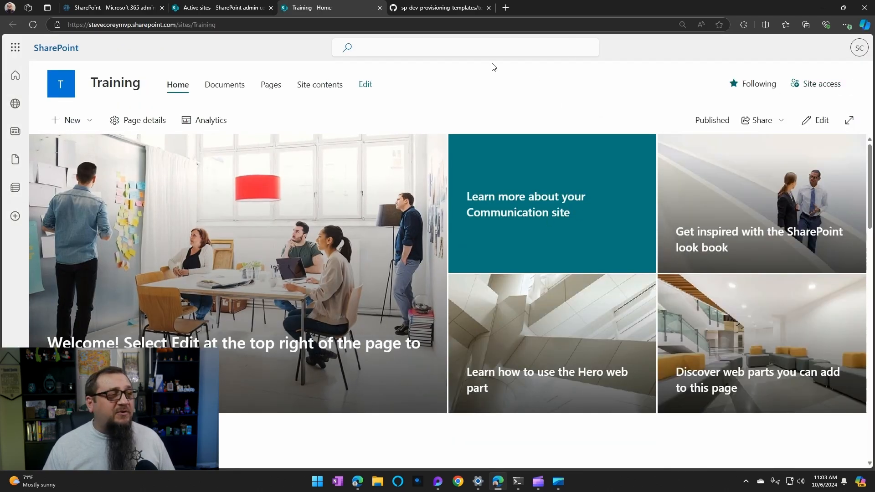
mouse_move(441, 8)
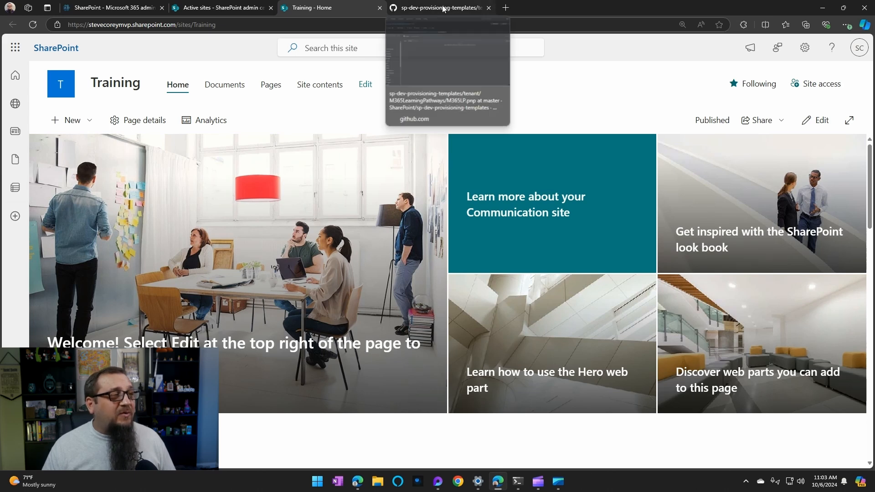
mouse_move(591, 114)
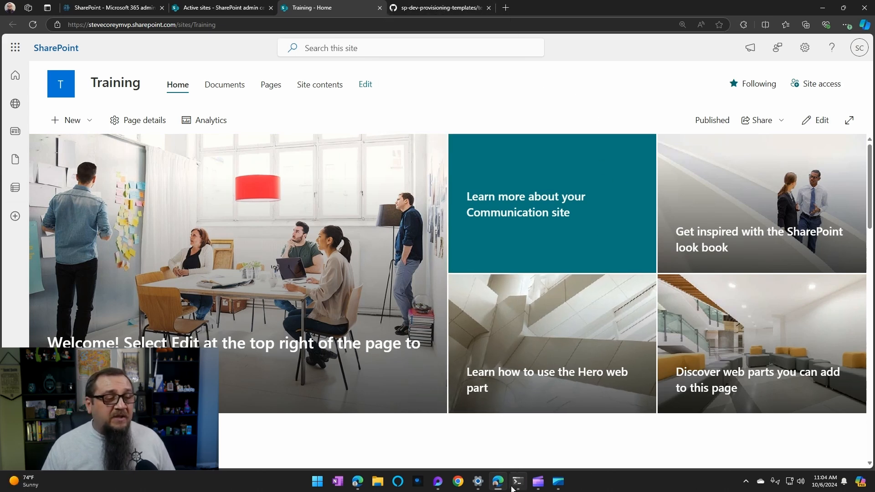
Run Connect-PnPOnline against /sites/training and sign in with the first listed account
left_click(517, 481)
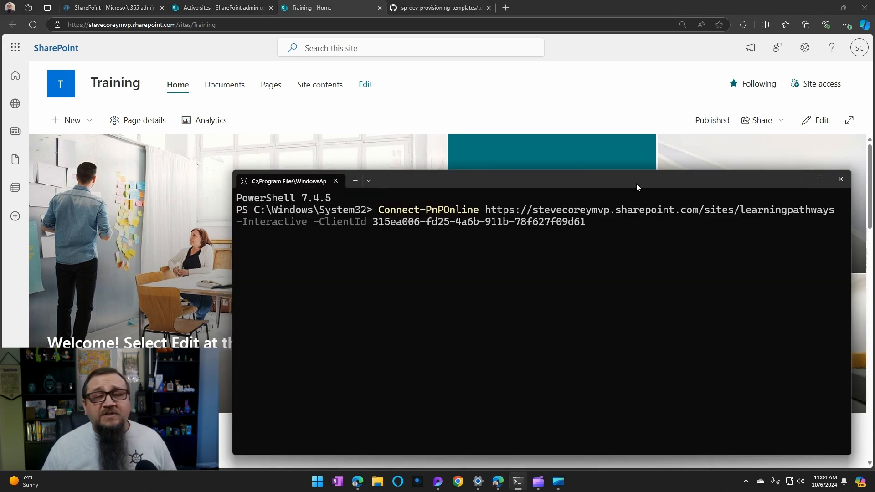
mouse_move(655, 199)
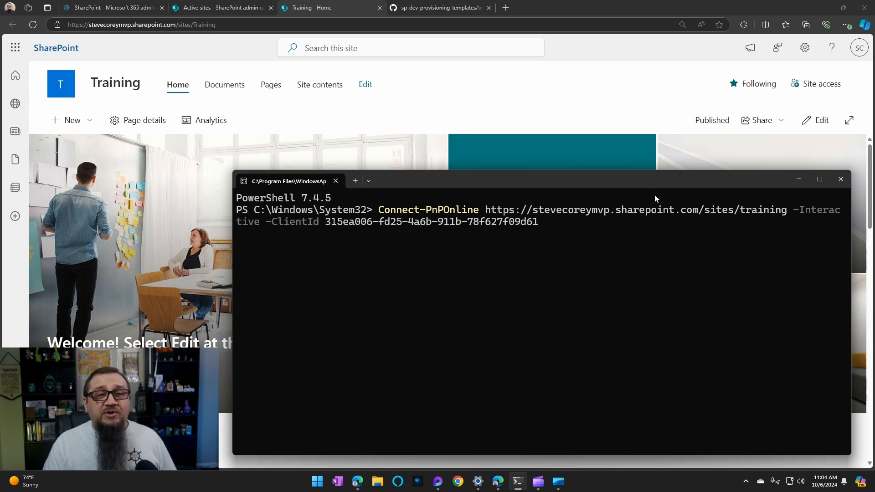
key("Return")
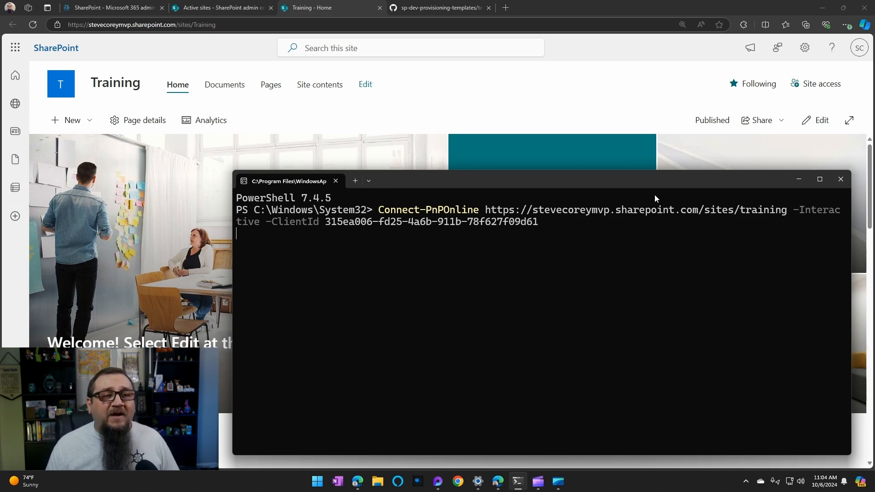
key("Return")
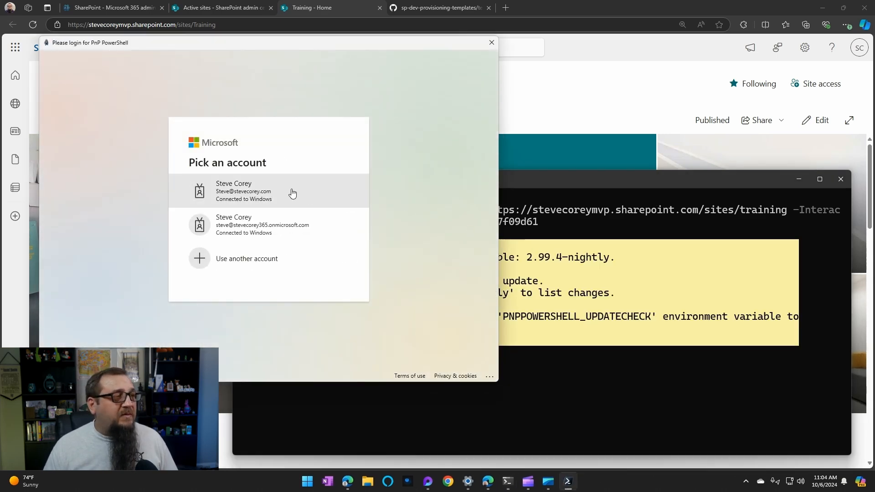
left_click(251, 190)
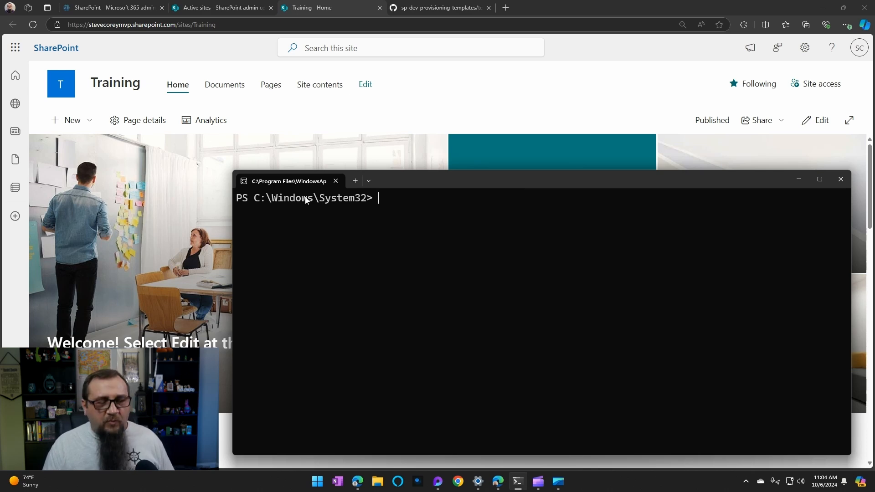
Run Invoke-PnPSiteTemplate C:\temp\M365LP.pnp with SiteUrl /sites/training until it completes
type("invoke-pnPSiteTemplate C:\\temp\\M365LP.pnp -Parameters @{\"SiteUrl\"=\"/sites/learningpathways\"}")
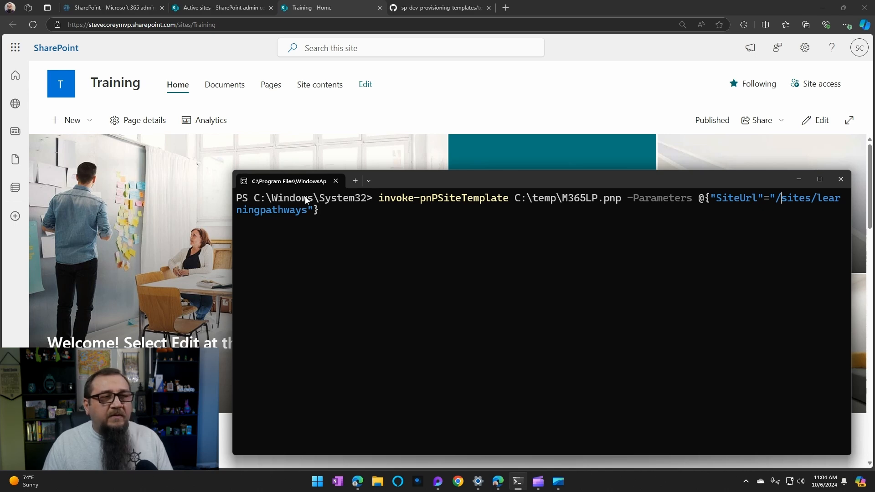
type("trai")
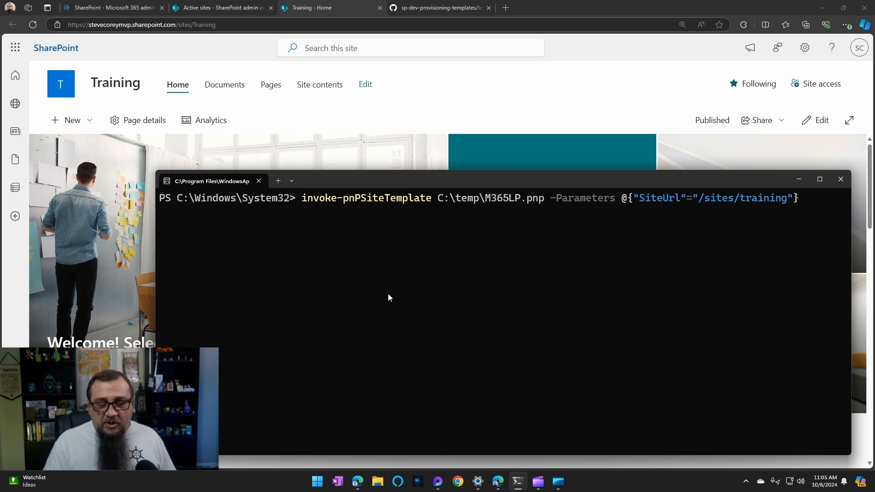
key("Return")
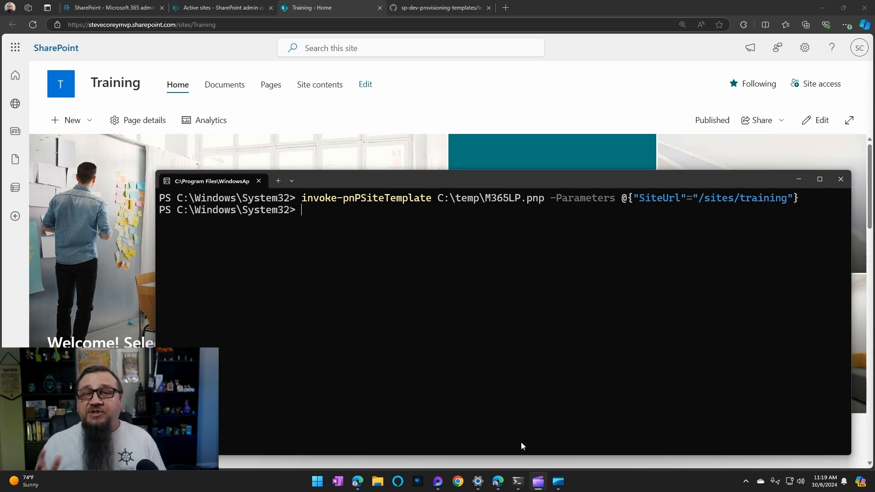
mouse_move(518, 442)
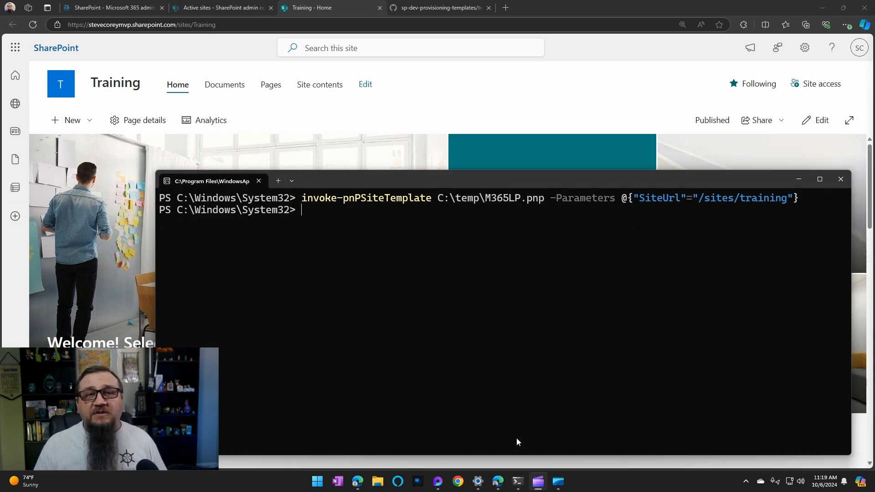
mouse_move(451, 230)
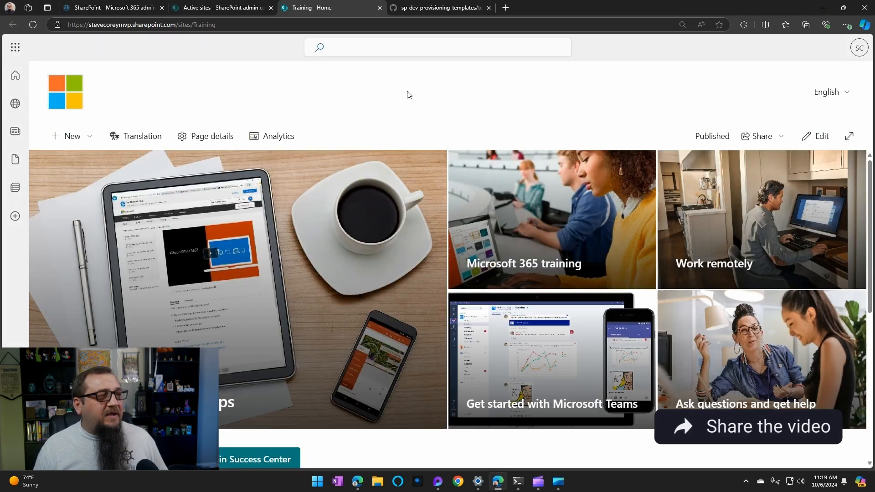
mouse_move(493, 168)
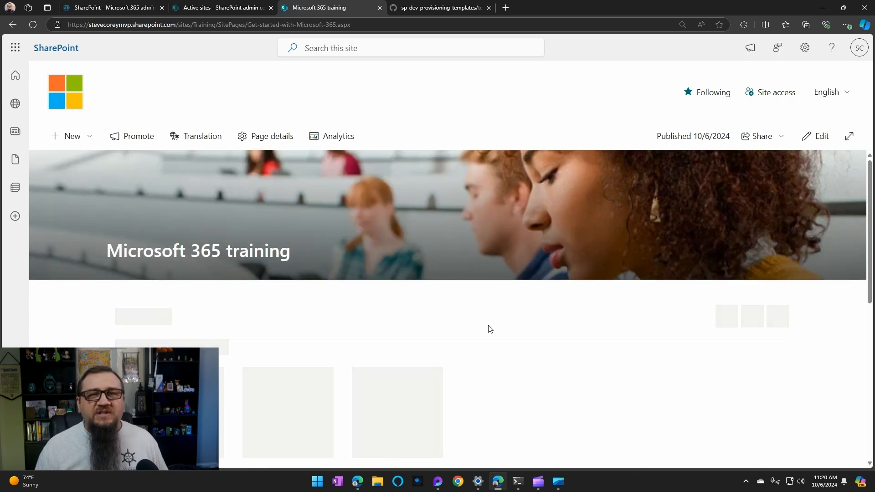
Scroll the reloaded Training home page showing the learning pathways layout
scroll("down", 3)
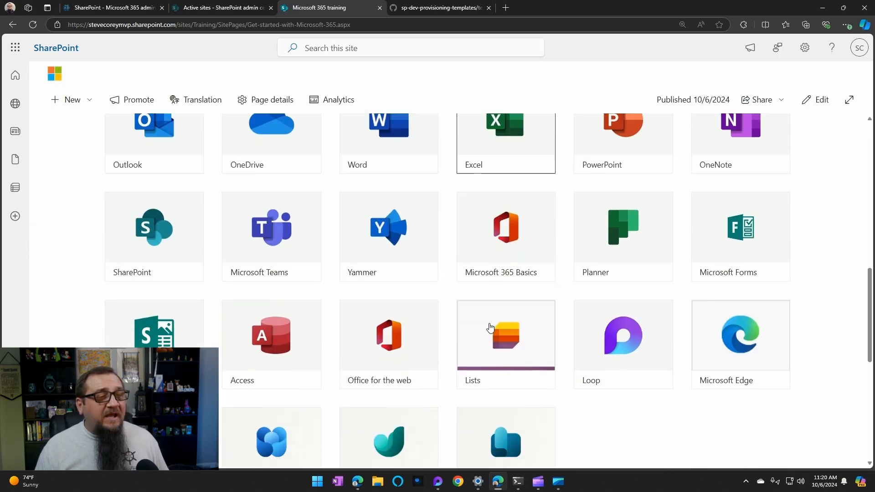
scroll("down", 3)
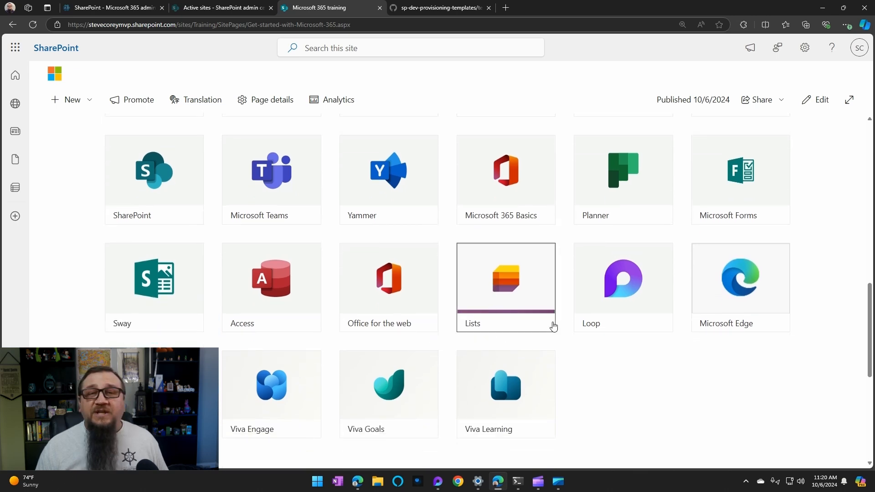
mouse_move(107, 159)
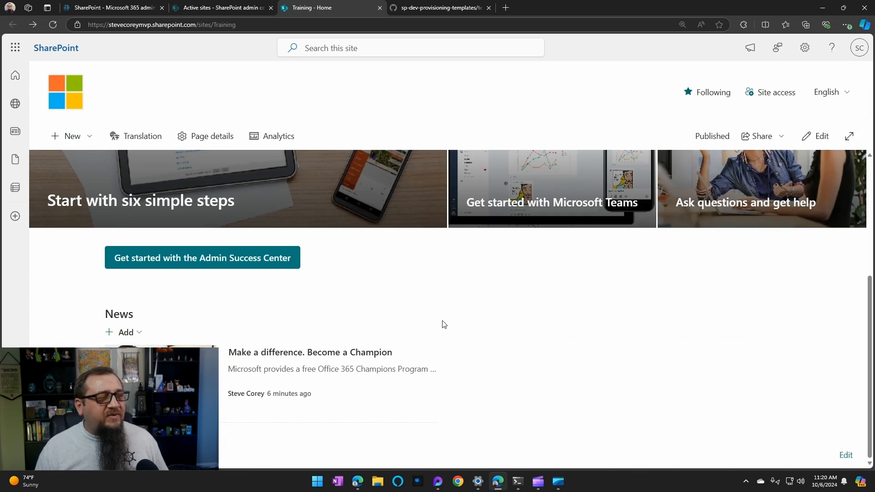
Open the Admin Success Center page and browse its content
left_click(201, 258)
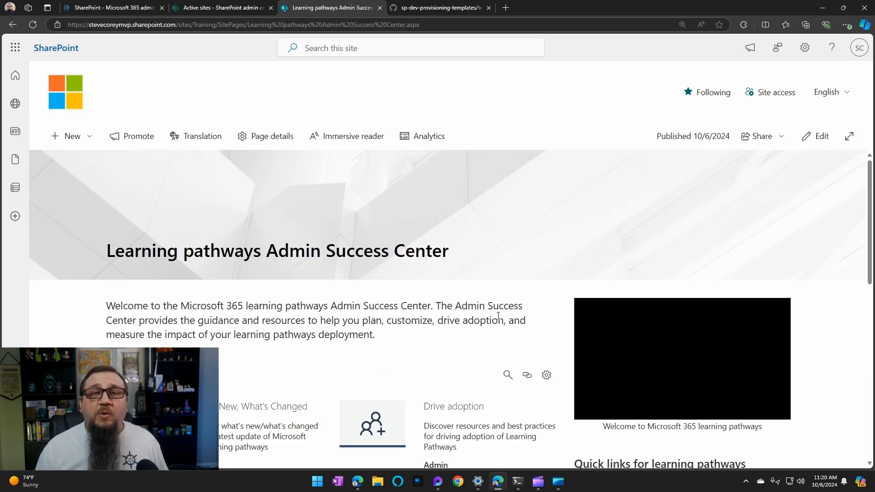
scroll("down", 3)
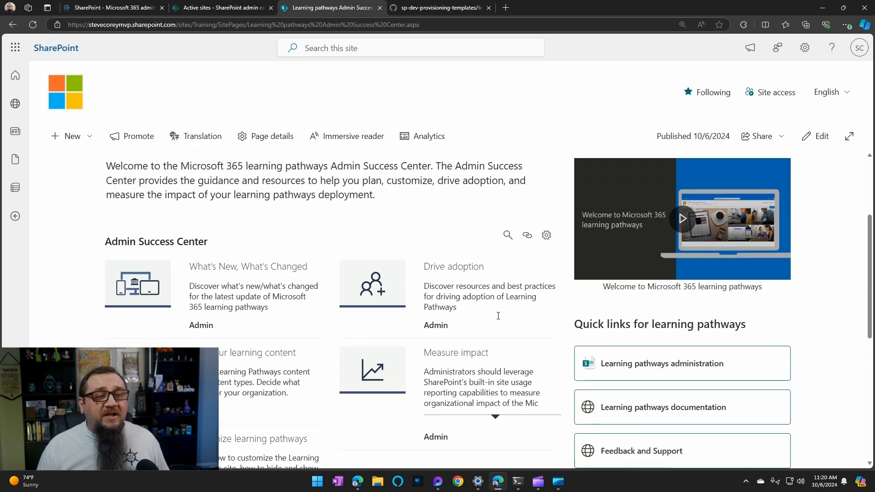
scroll("down", 3)
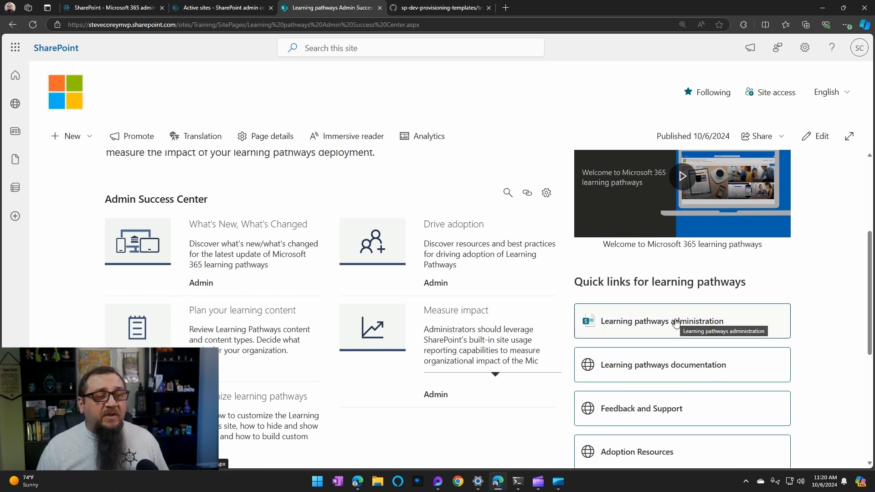
Open CustomLearningAdmin via the quick link and browse its categories and products
left_click(661, 321)
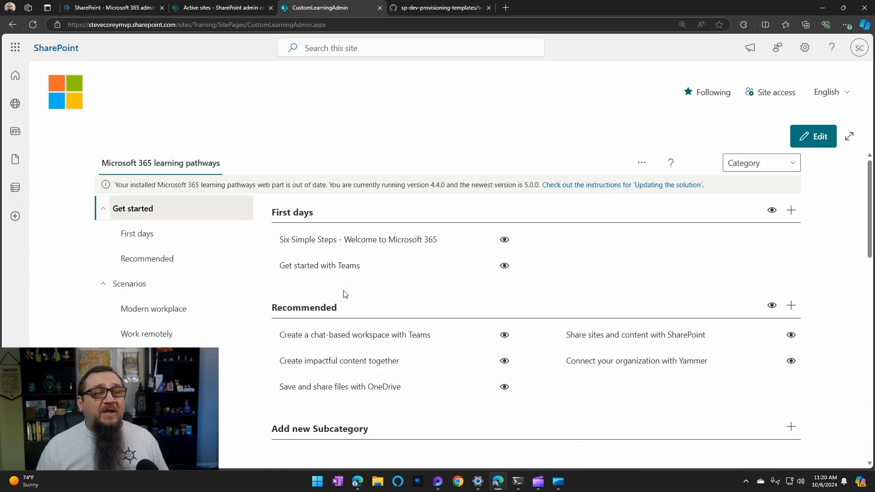
scroll("down", 3)
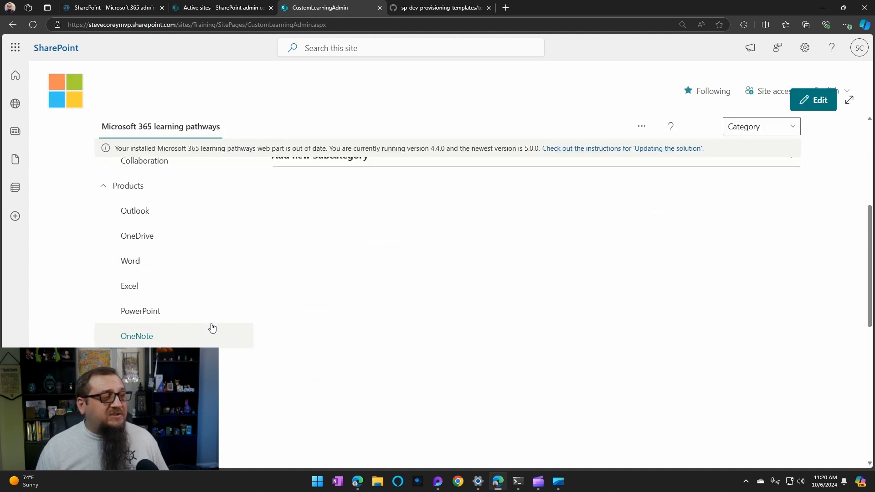
scroll("down", 3)
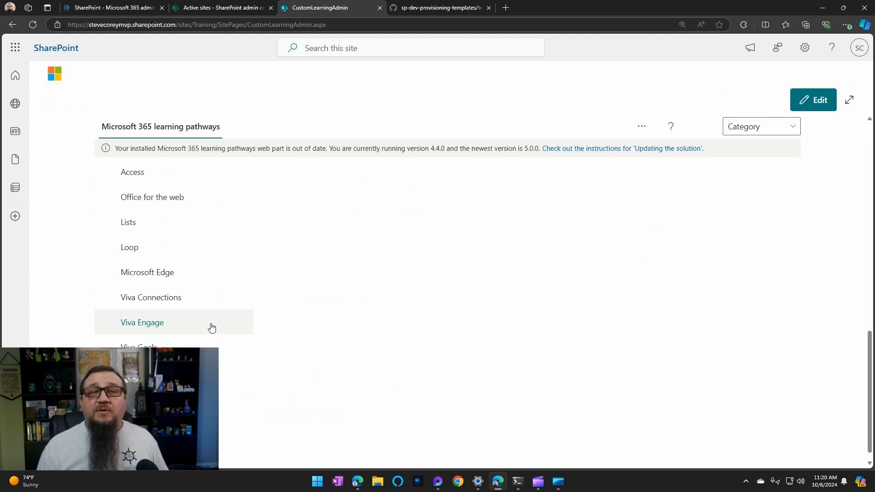